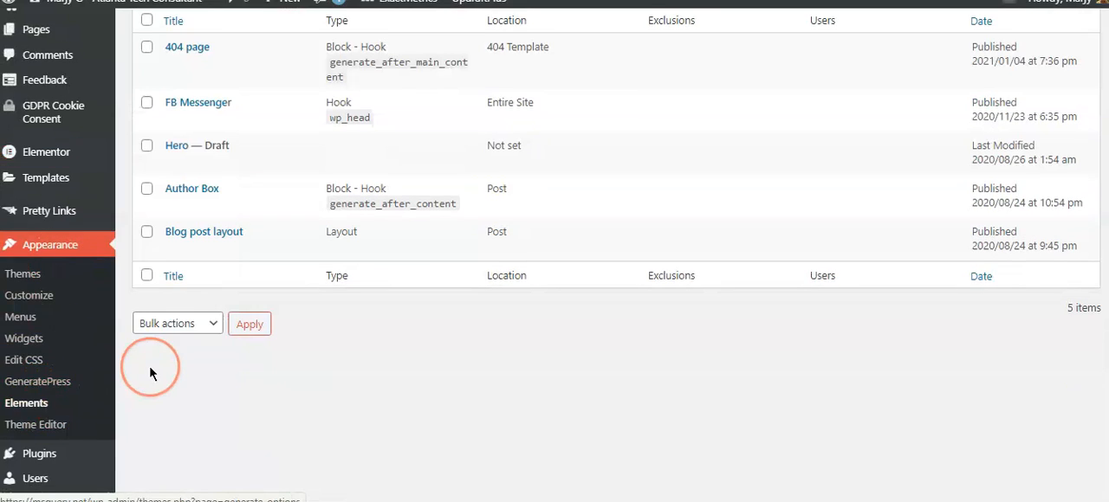
Create a new GeneratePress element of type Block
scroll(up, 3)
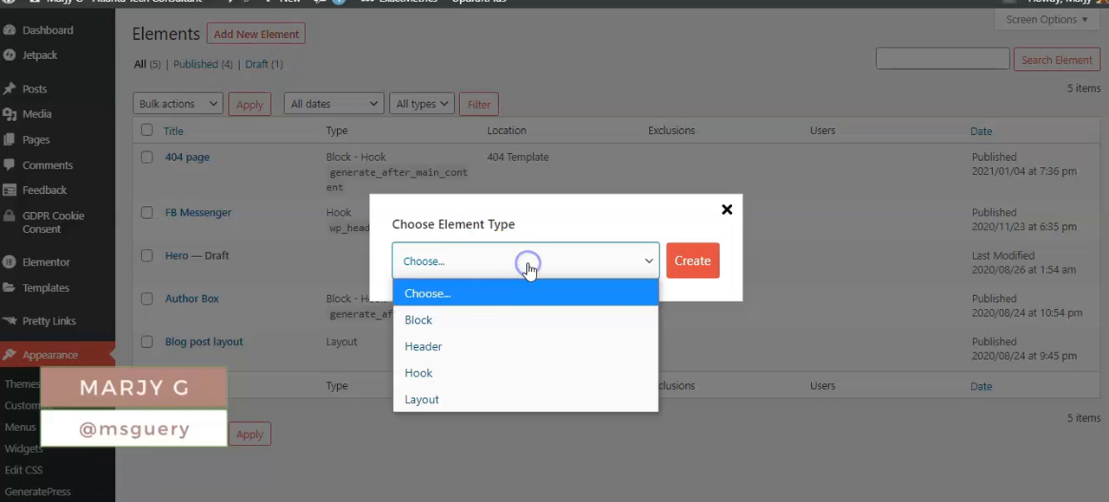
click(418, 320)
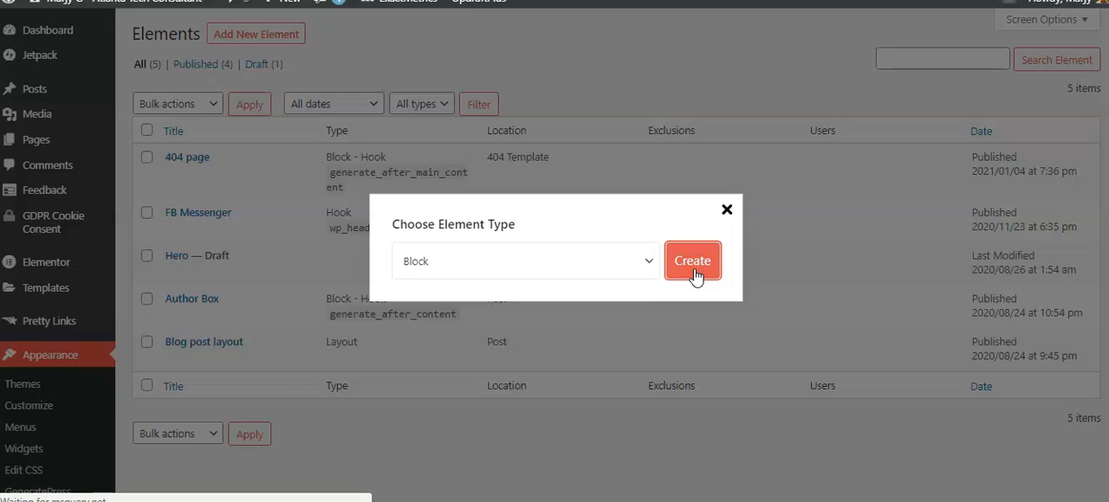
click(692, 261)
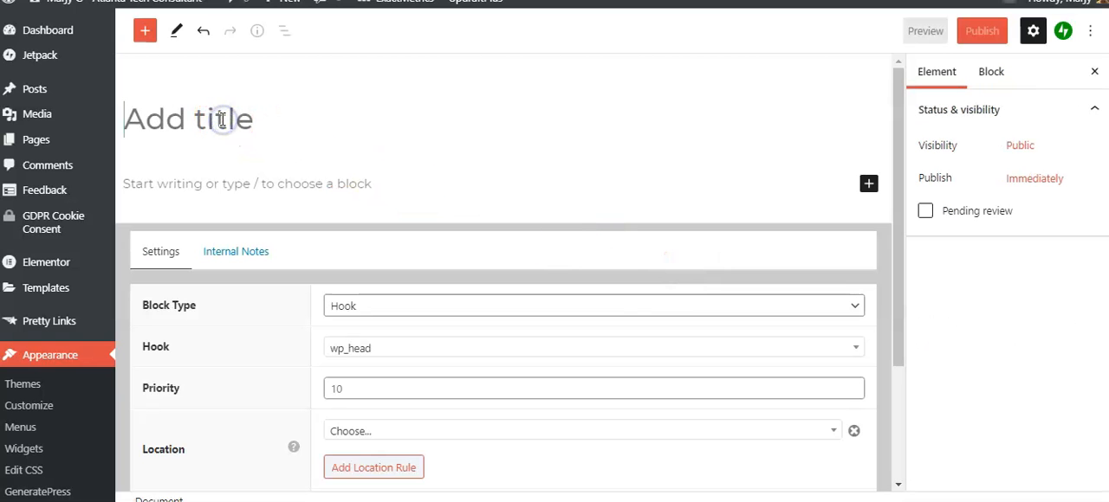
Title the element '404 Page' with paragraphs for a free guide, coupon code and social links
text(404)
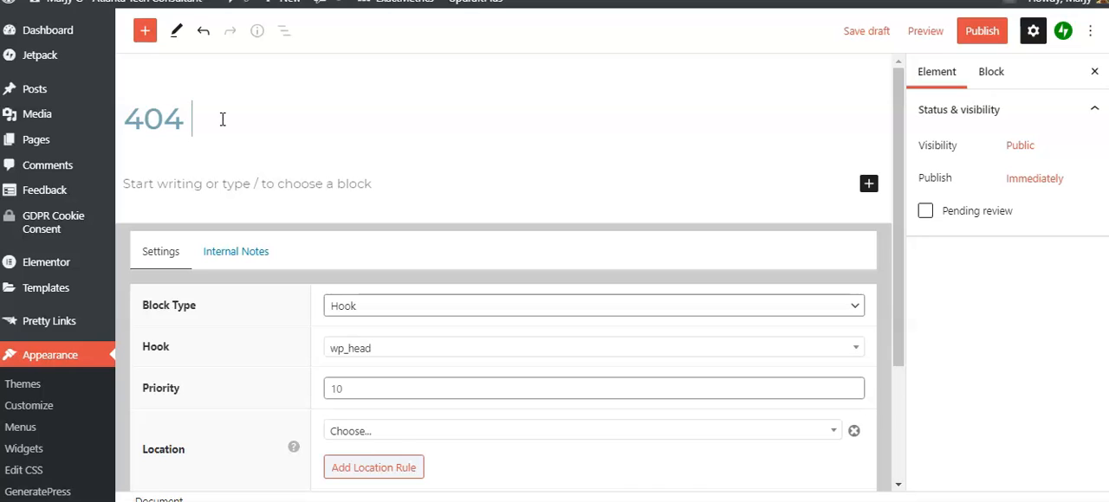
text(Page)
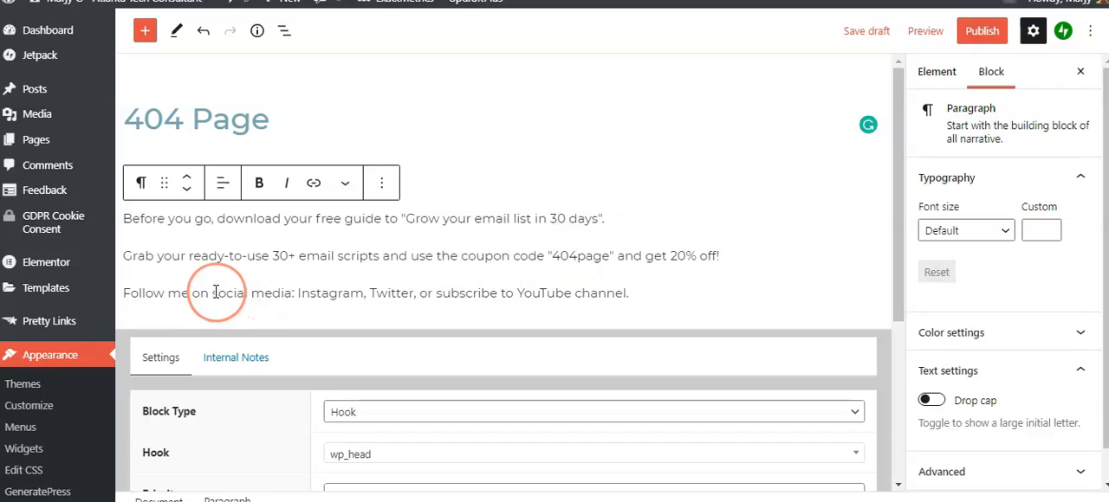
mouse_move(345, 292)
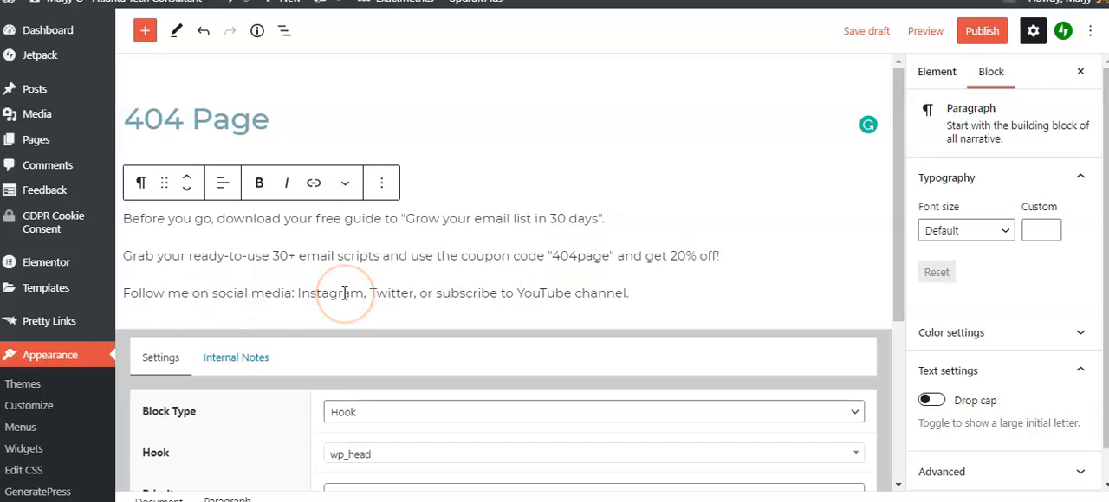
mouse_move(578, 318)
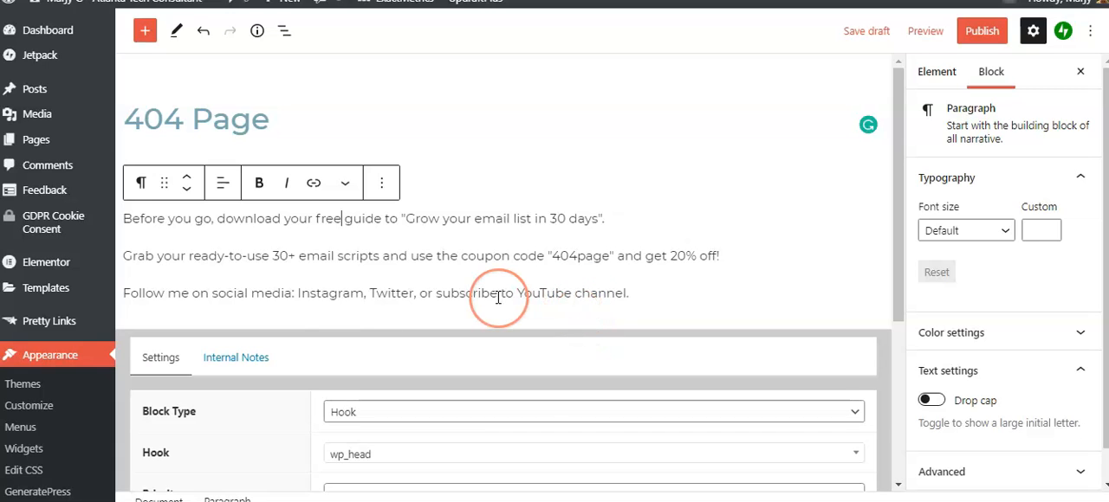
mouse_move(318, 293)
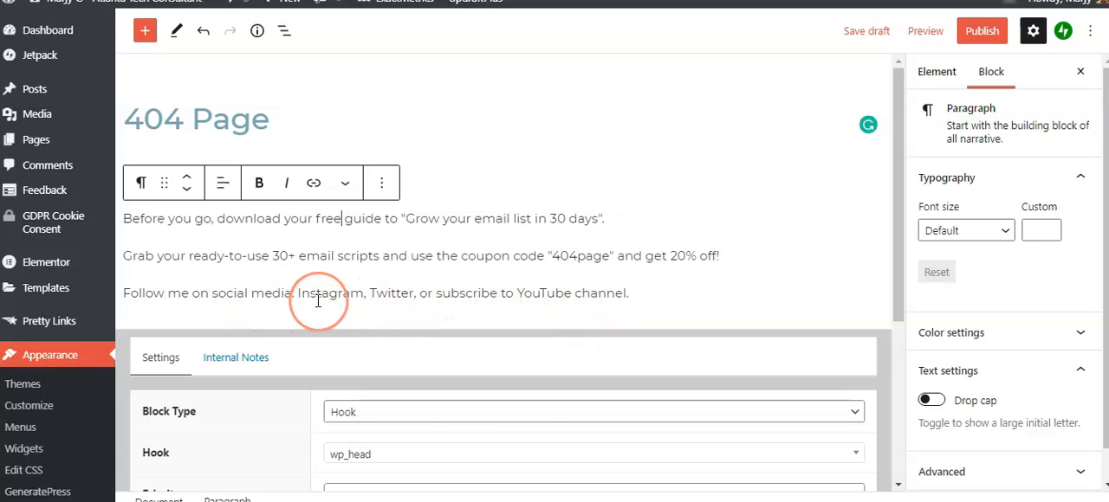
scroll(down, 3)
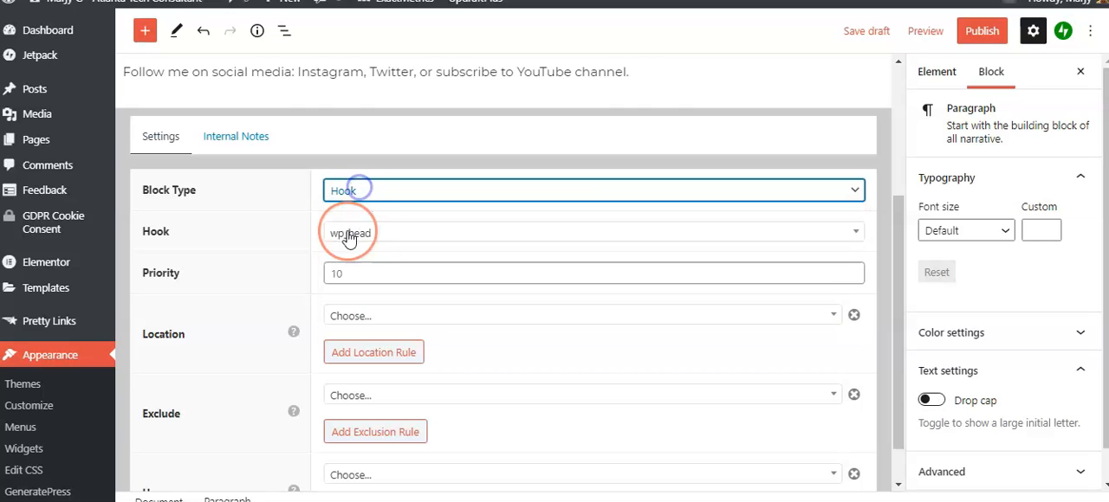
Hook the element to generate_after_main_content and limit its location to the 404 Template
click(593, 231)
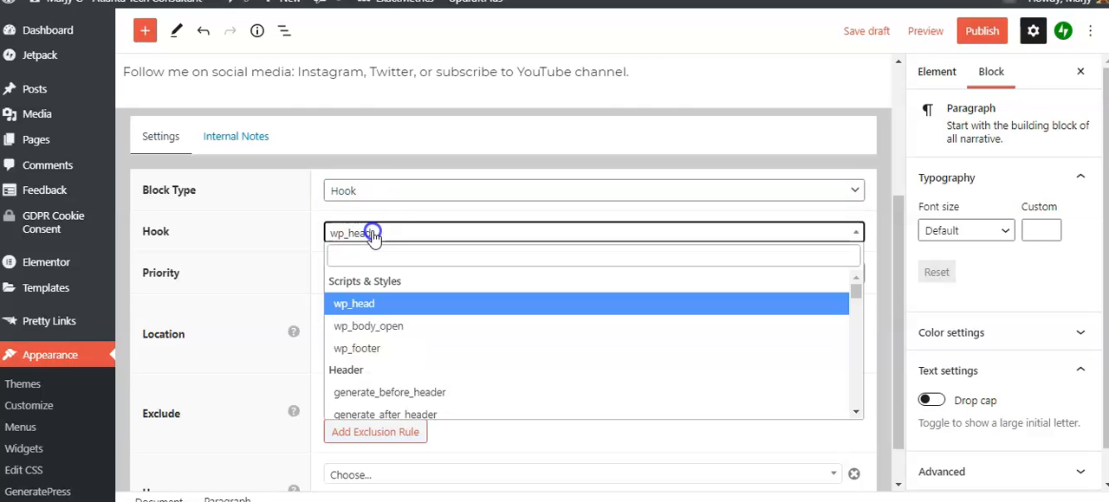
click(593, 254)
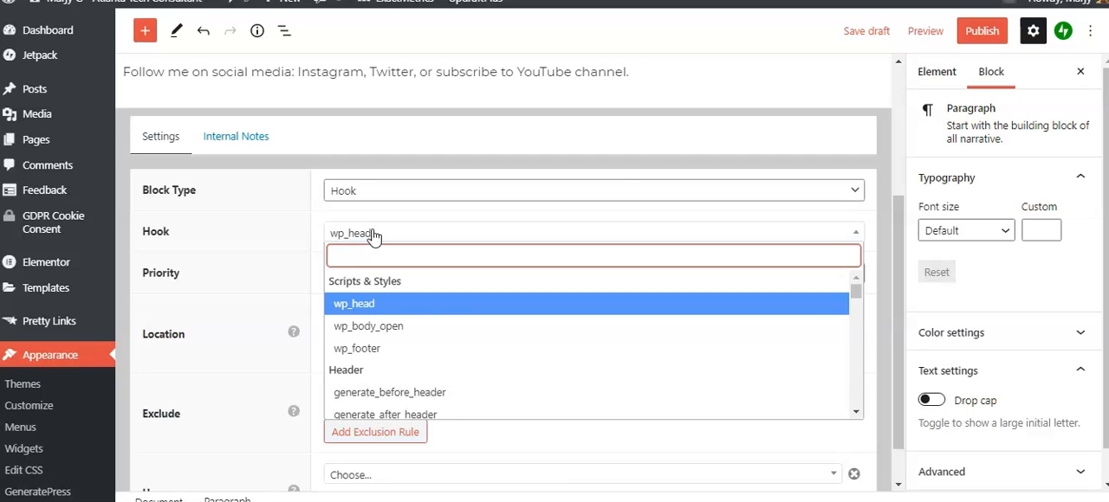
text(generate_after_main_content)
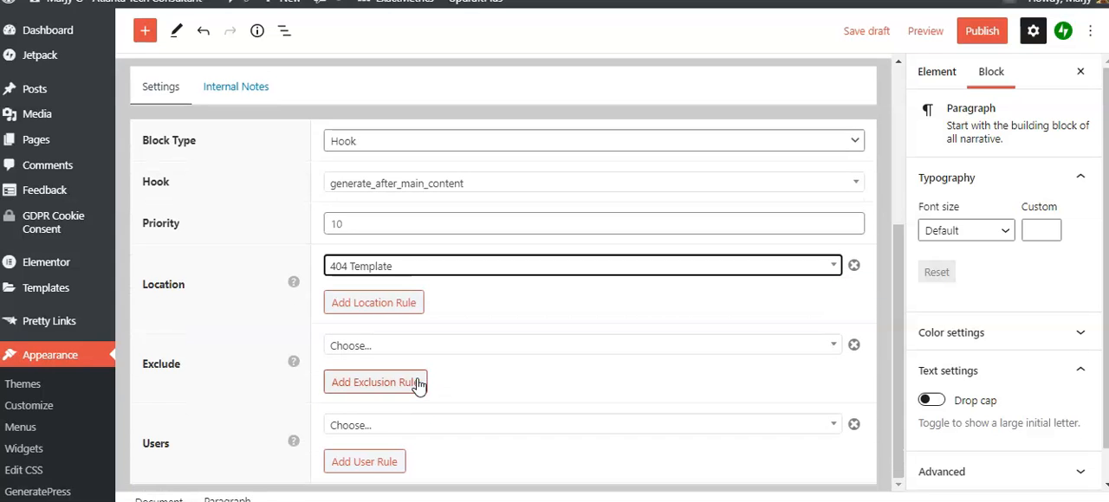
scroll(up, 3)
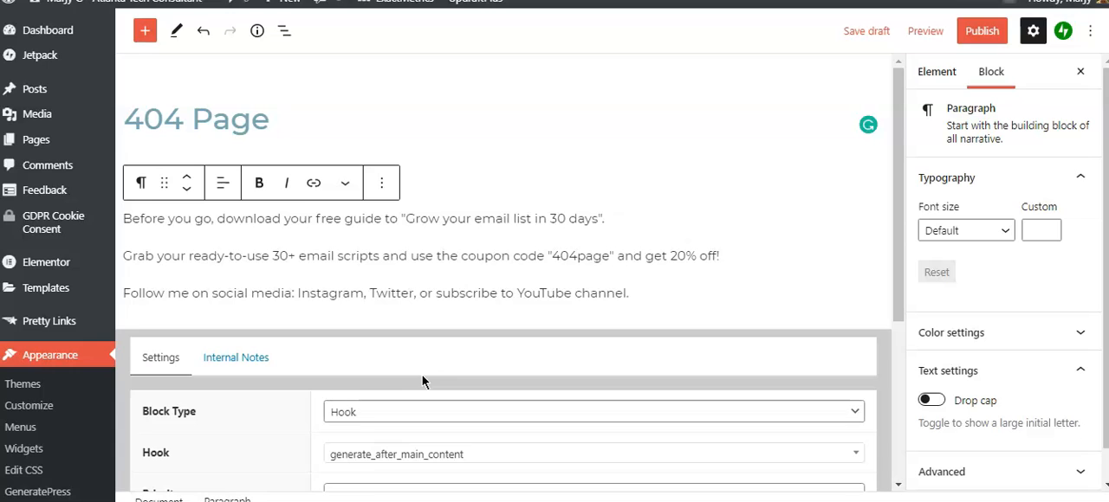
Publish the 404 Page element and confirm in the pre-publish panel
click(982, 30)
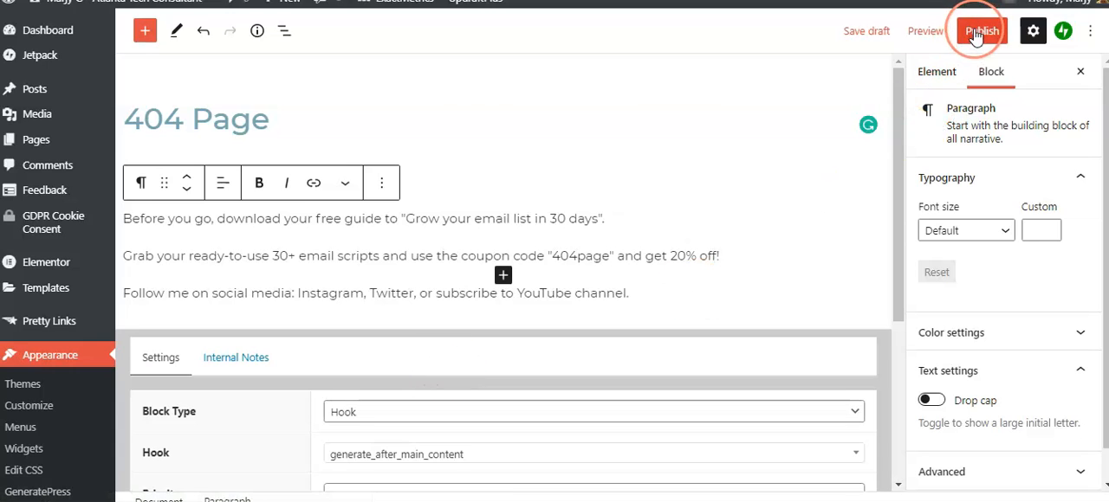
click(982, 31)
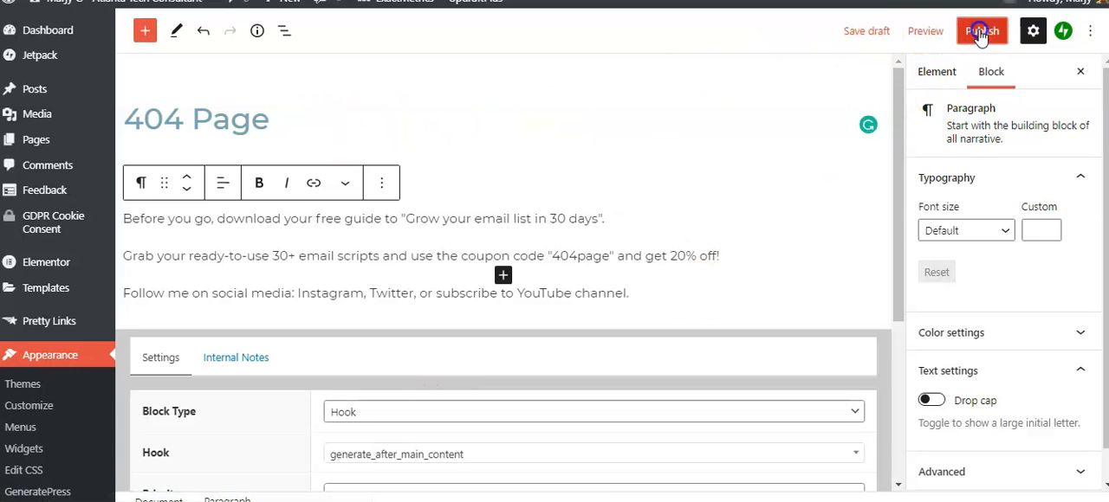
click(981, 30)
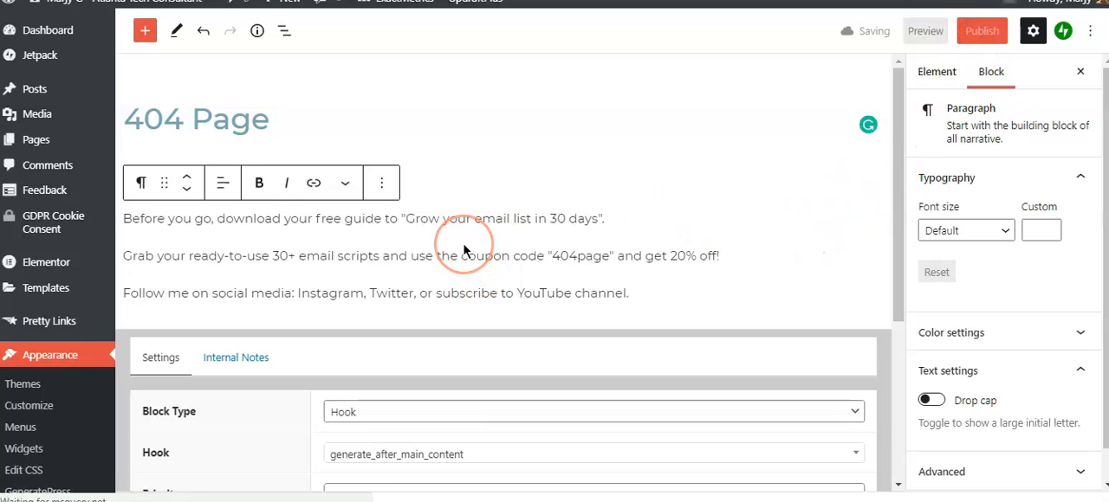
click(981, 30)
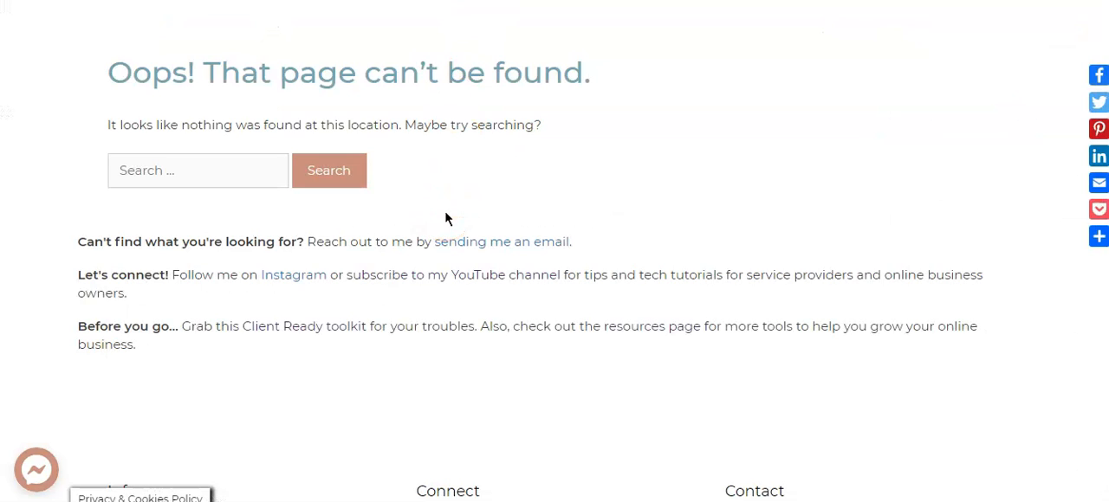
click(220, 170)
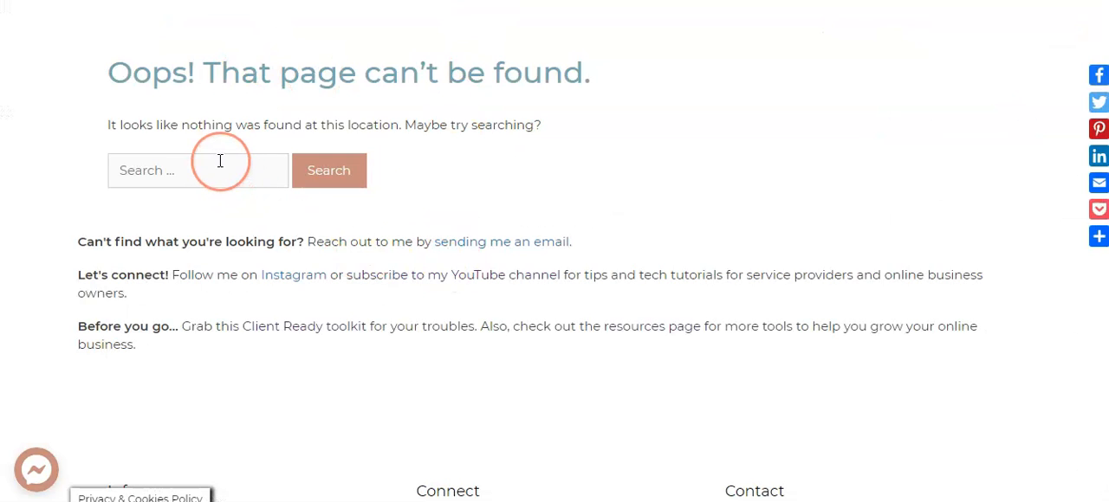
mouse_move(82, 308)
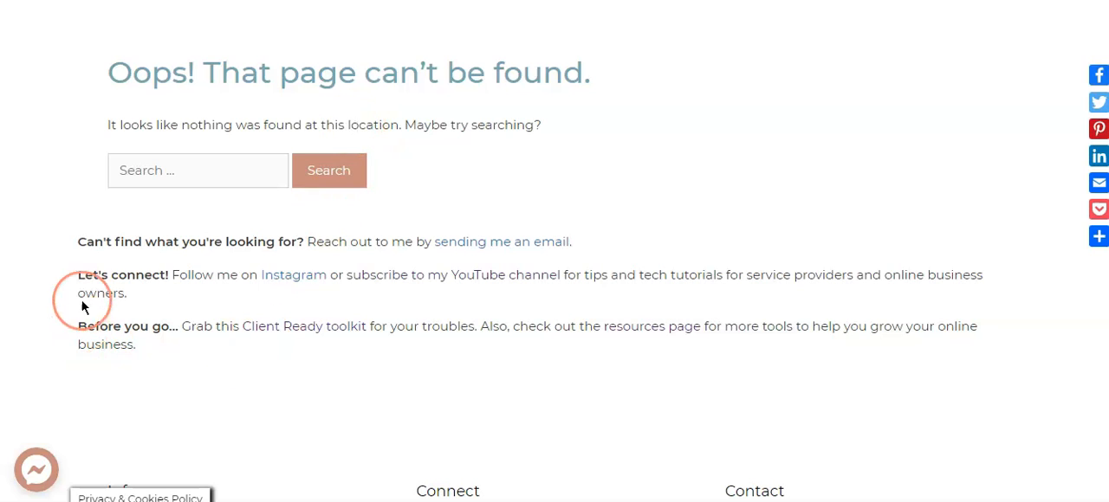
mouse_move(541, 290)
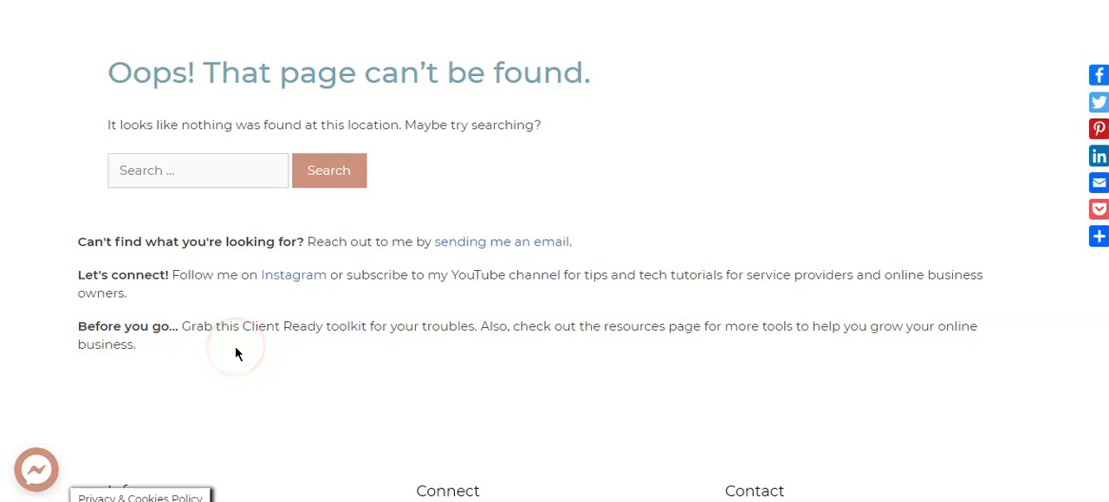
mouse_move(45, 113)
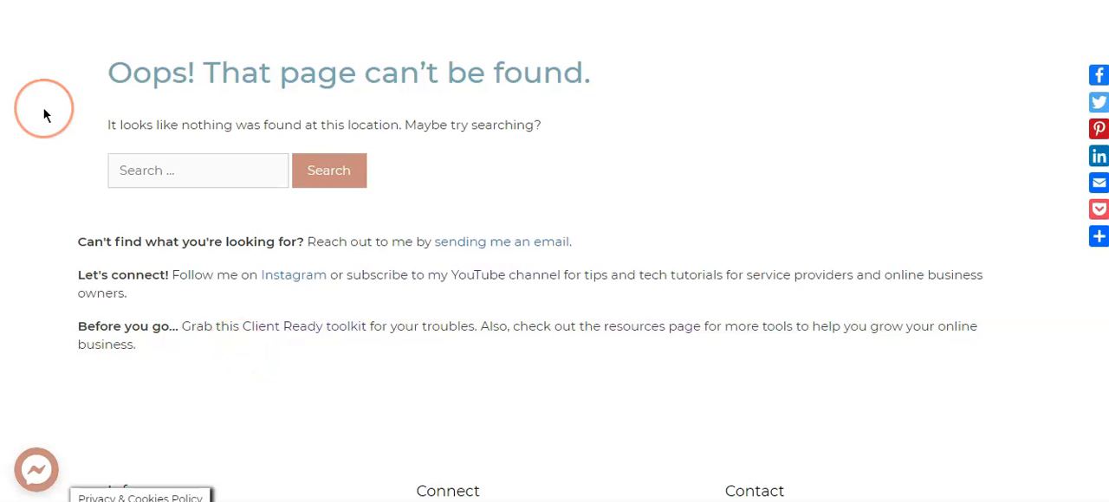